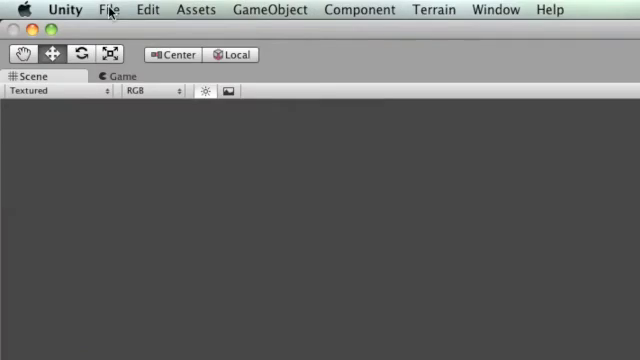
# Open Player Settings for the Bomber Madness project from the Edit menu's Project Settings
pyautogui.click(103, 9)
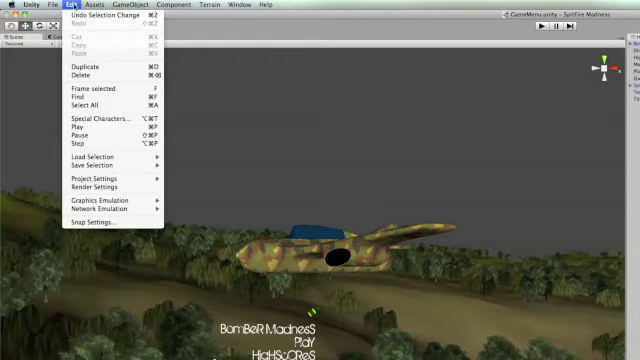
pyautogui.moveTo(95, 180)
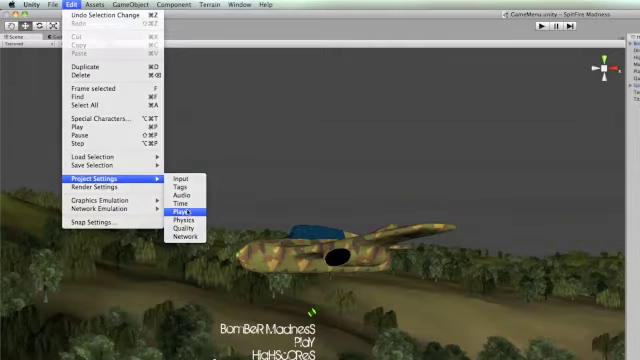
pyautogui.click(180, 213)
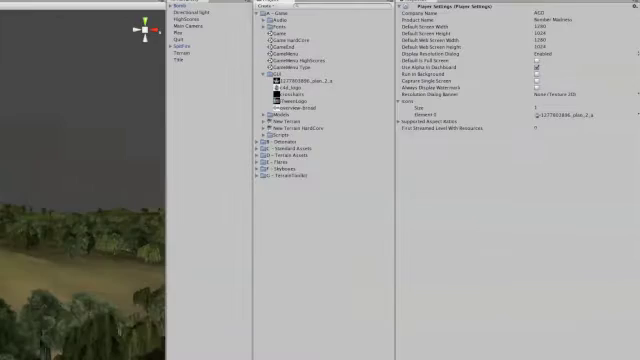